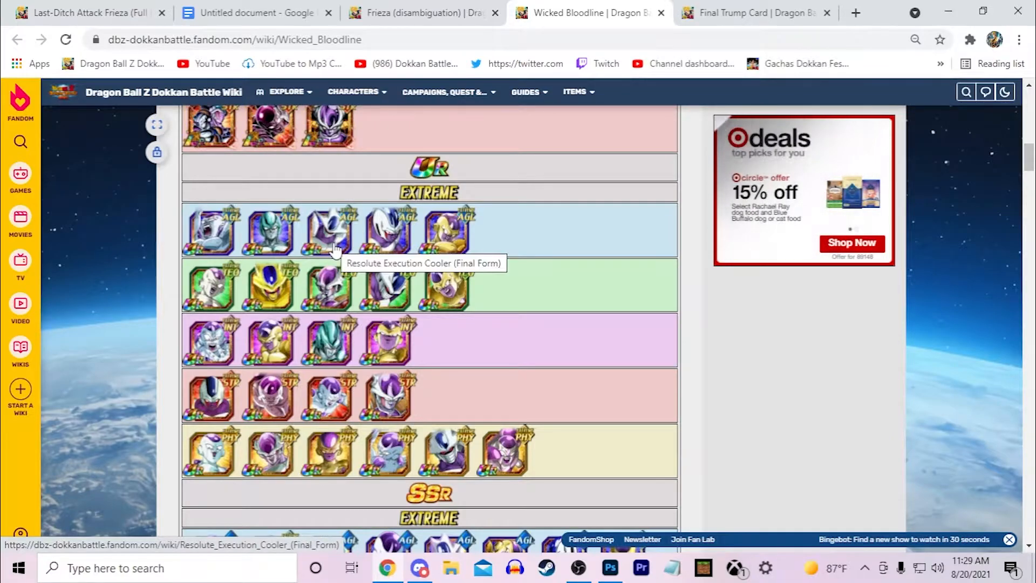
Step: Switch back to the Untitled document holding the LR Frieza (Full Power) notes
click(254, 12)
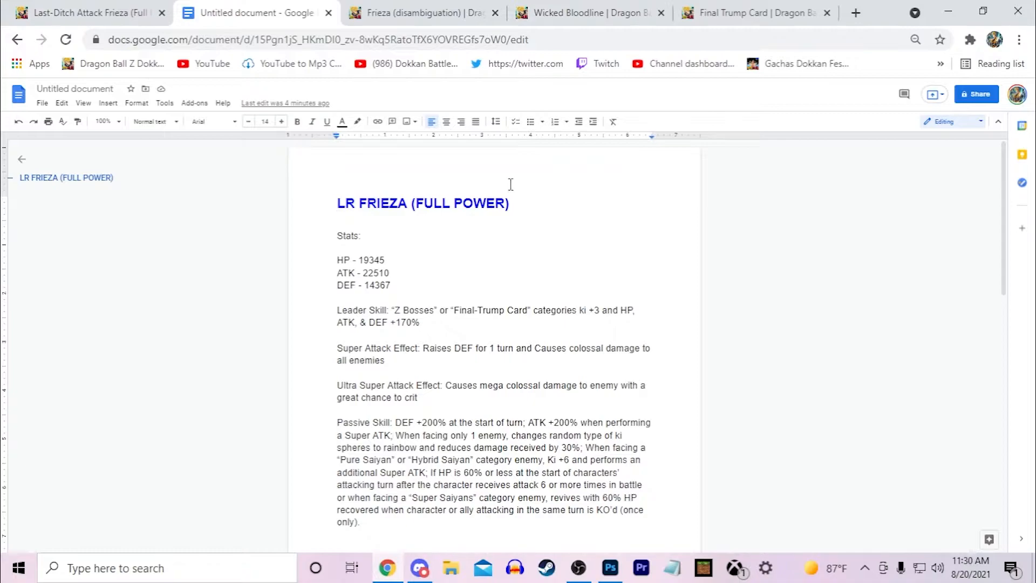
Step: Return to the Wicked Bloodline wiki page showing the UR Frieza-family unit grid
click(587, 13)
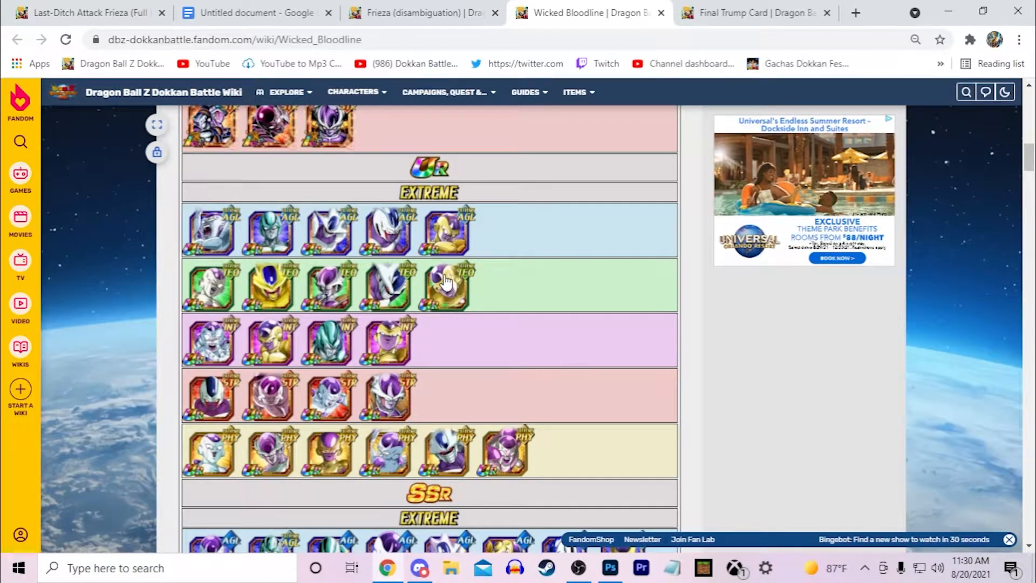
click(257, 12)
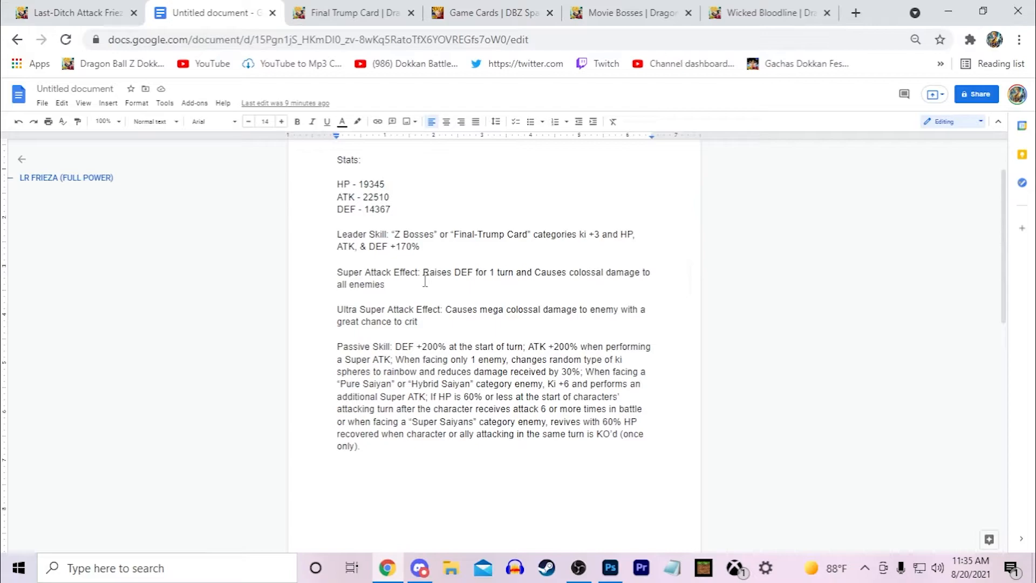
Step: Select part of the Frieza notes, then bring up the Final Trump Card wiki page
drag(393, 347, 392, 359)
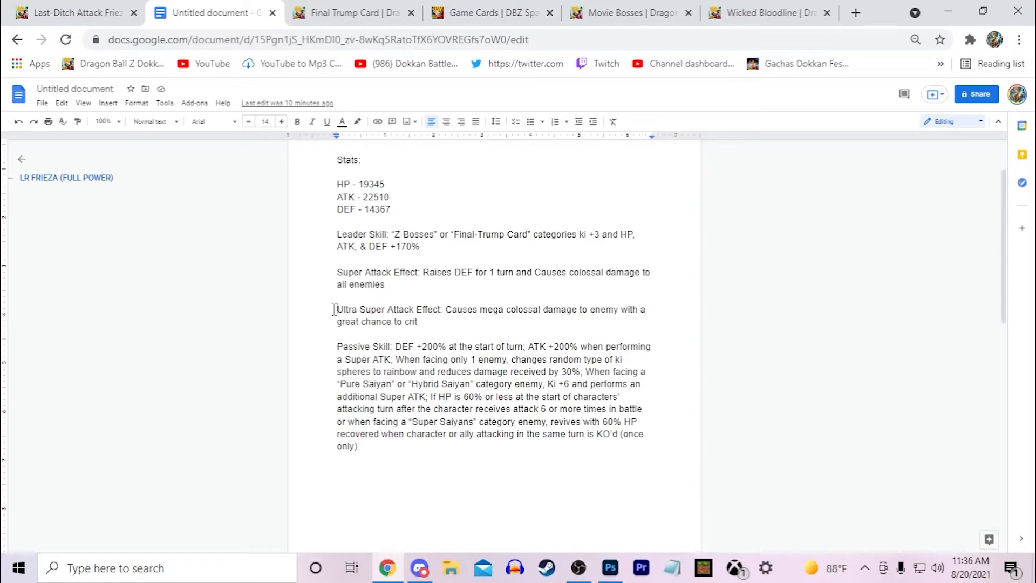
mouse_move(396, 428)
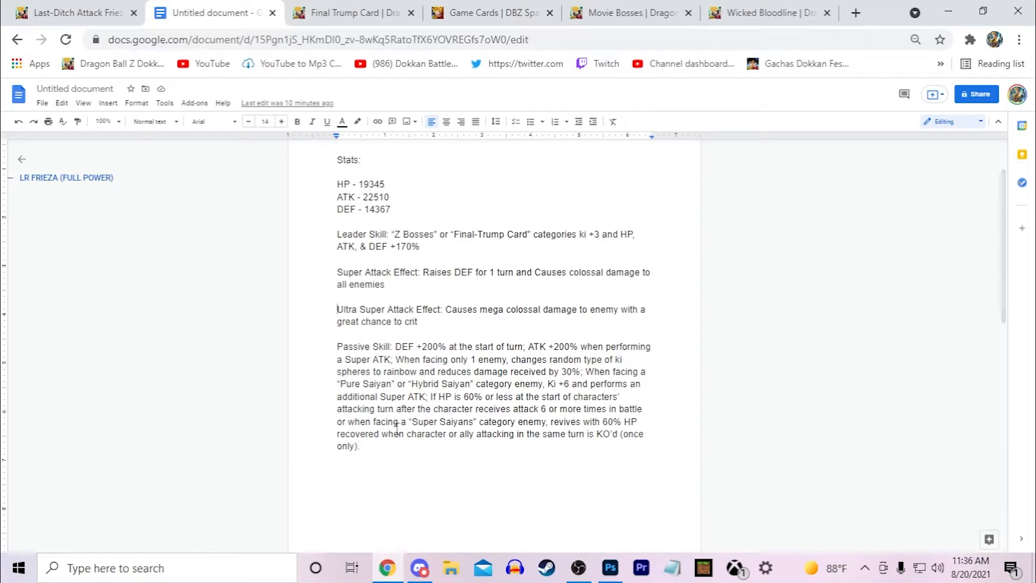
click(350, 12)
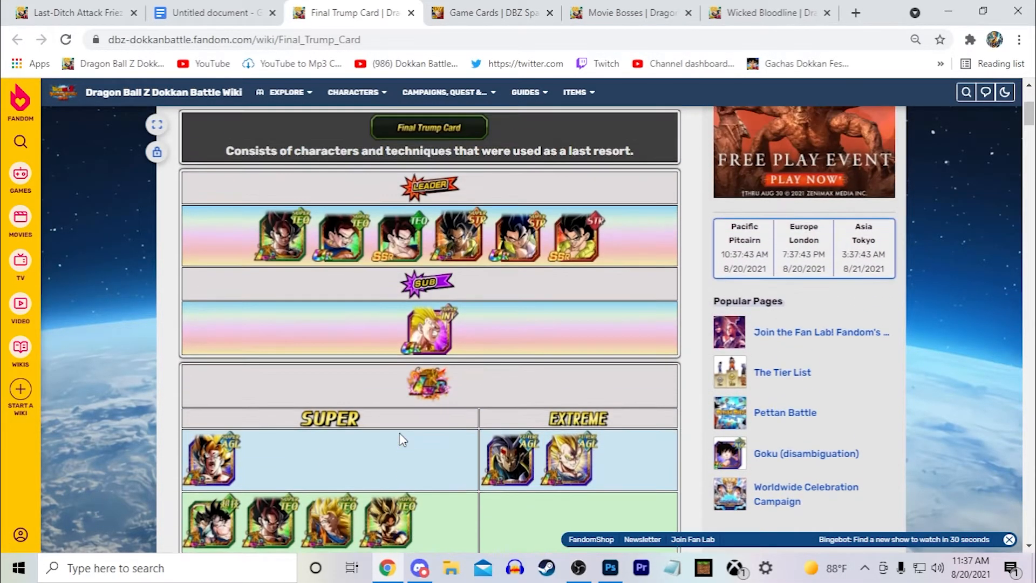
Step: Return to the LR Frieza (Full Power) notes after checking the Final Trump Card members
click(211, 12)
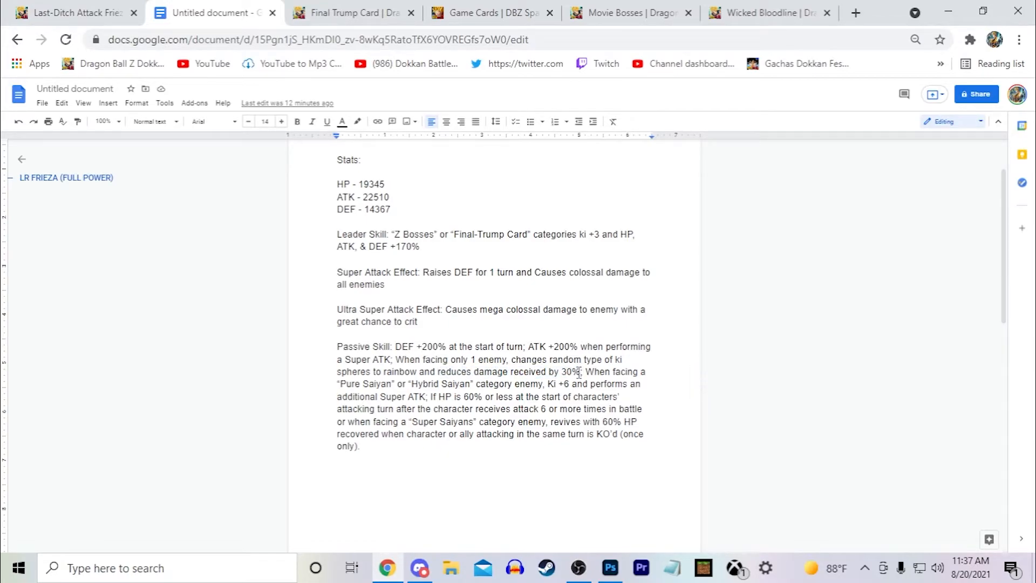
Step: Bring up the Indestructible Saiyan Evil Legendary Super Saiyan Broly wiki page
click(628, 12)
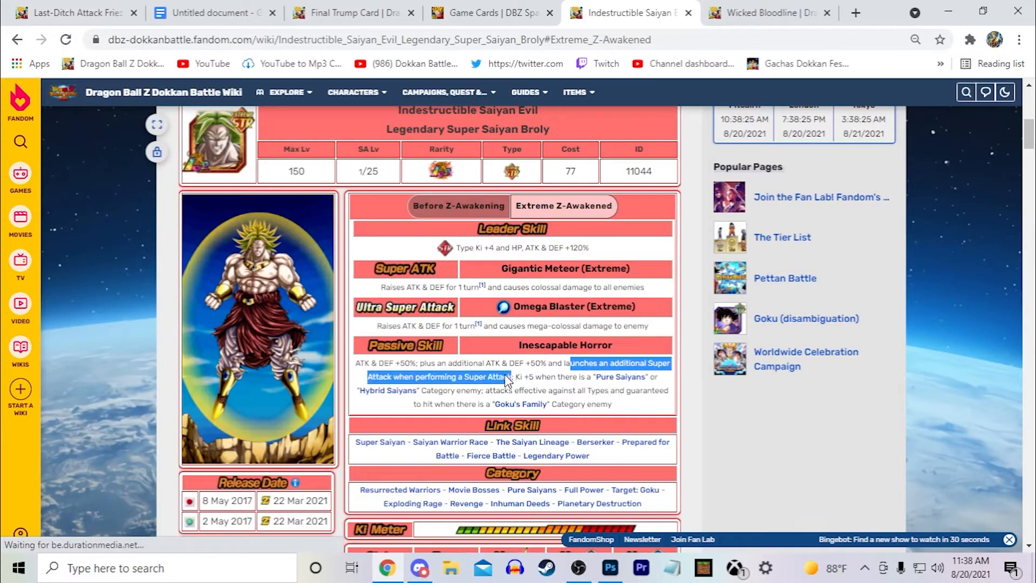
Step: Go back to the LR Frieza (Full Power) notes after reading Broly's Passive Skill
click(211, 13)
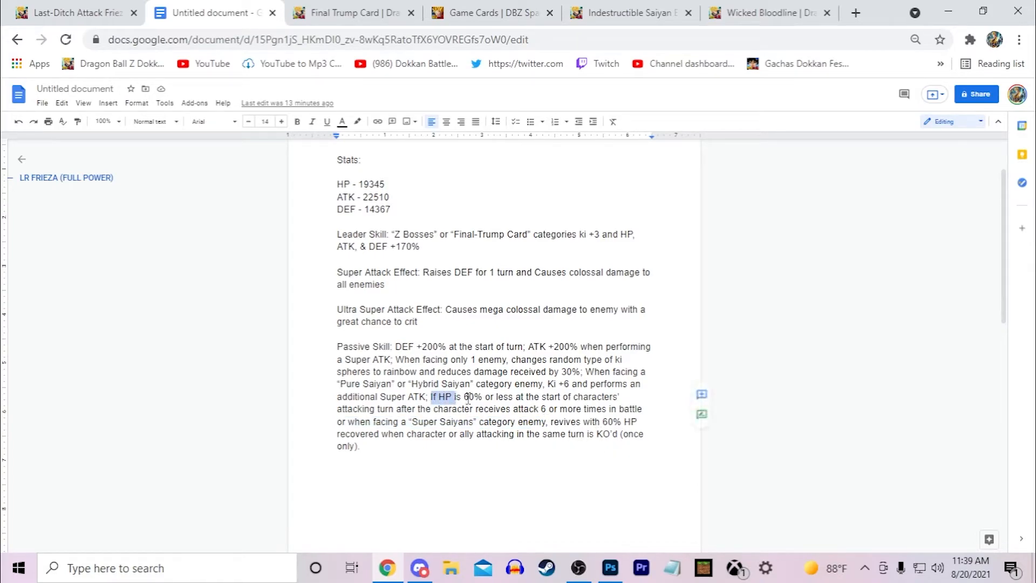
Step: Highlight the 'If HP is 60%' revive conditions, then open the Last-Ditch Attack Frieza page
click(542, 421)
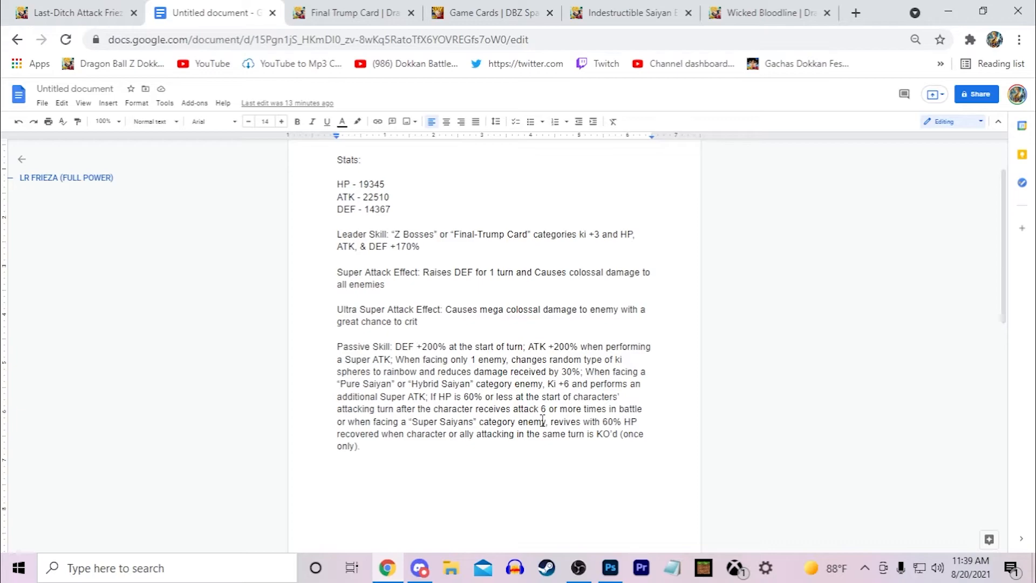
drag(430, 396, 358, 446)
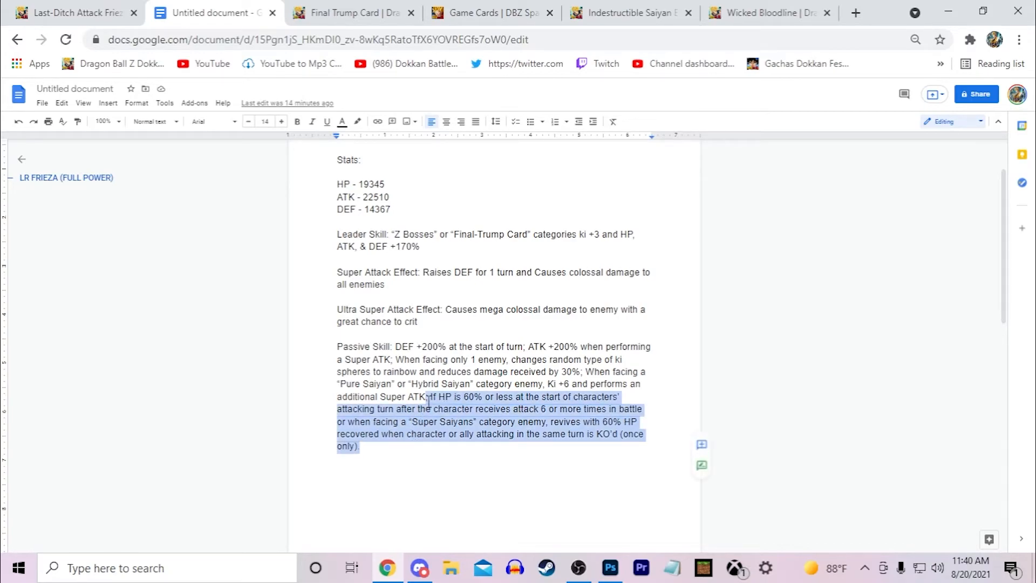
click(74, 12)
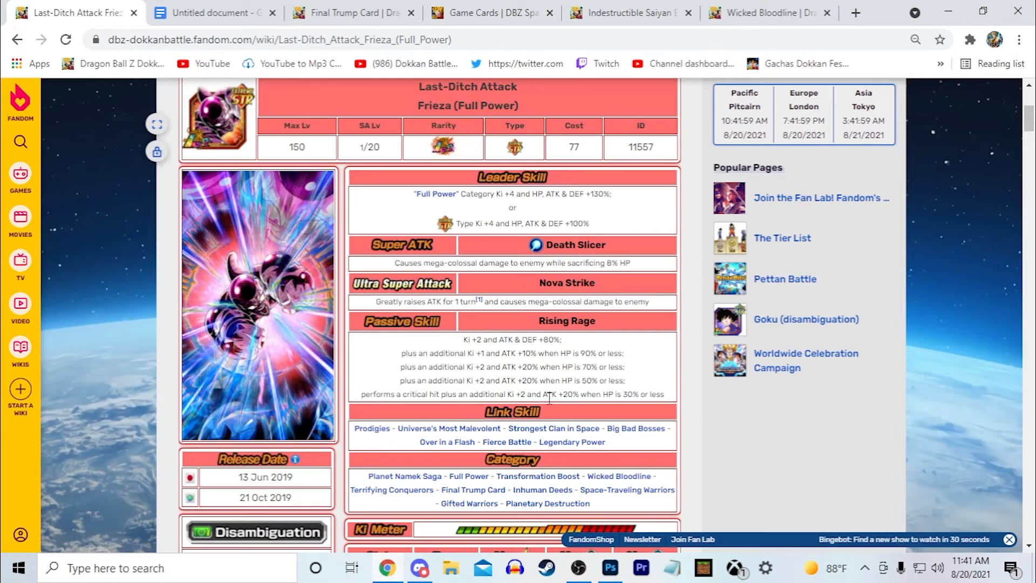
Step: Return to the LR Frieza notes after comparing the Rising Rage passive
click(211, 12)
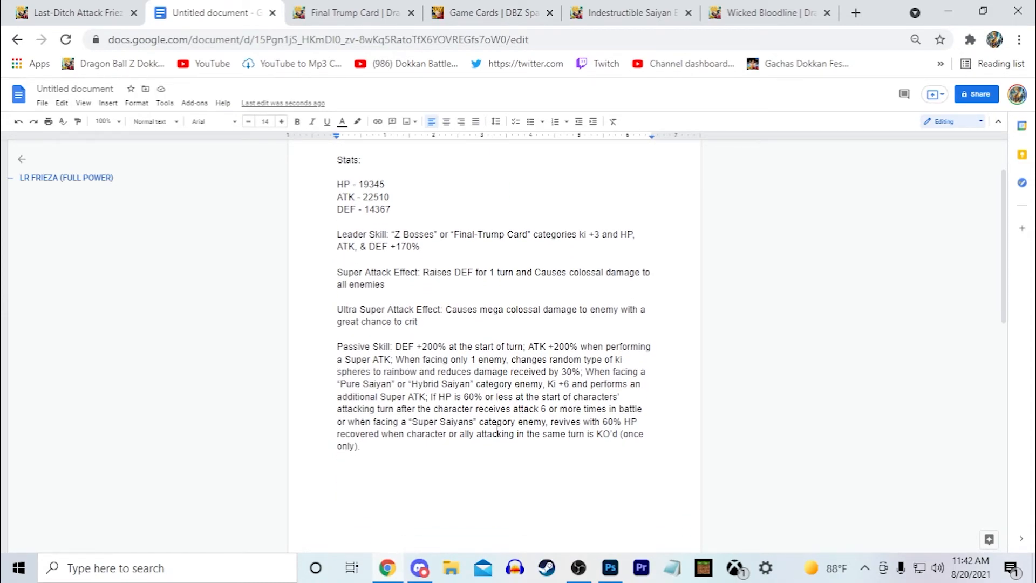